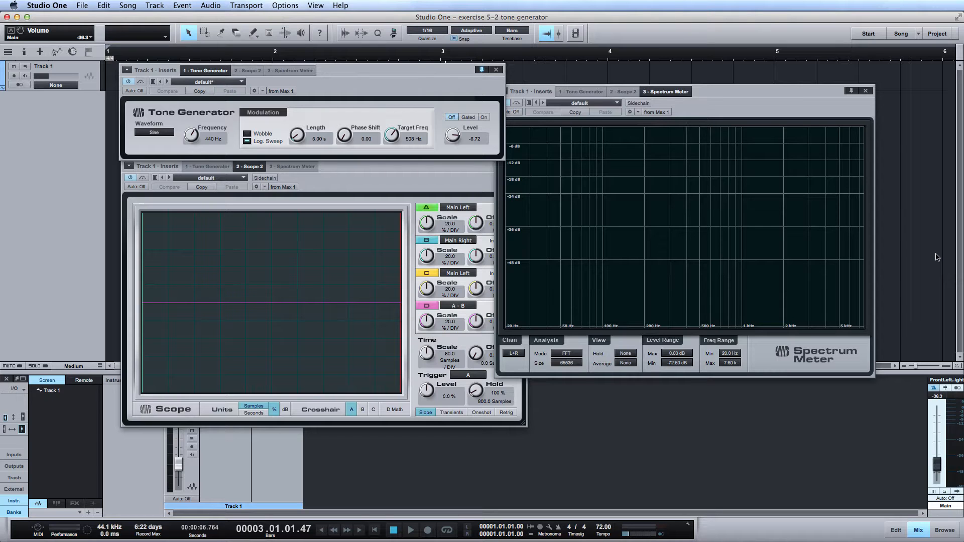
# - Switch the Tone Generator on so its 440 Hz sine shows on the Scope and Spectrum Meter
pyautogui.click(484, 117)
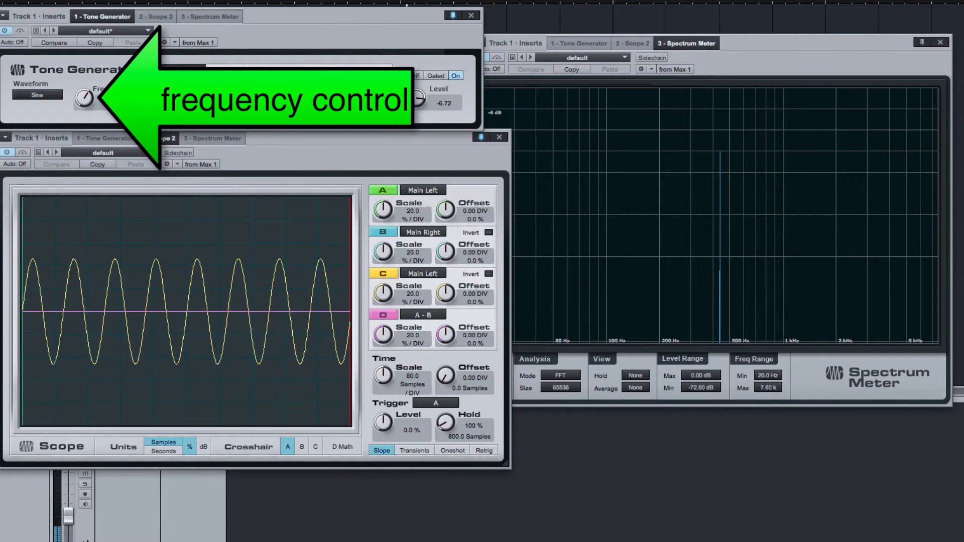
# - Sweep the Tone Generator frequency down low, then back up past 1 kHz
pyautogui.moveTo(83, 98); pyautogui.dragTo(84, 86)
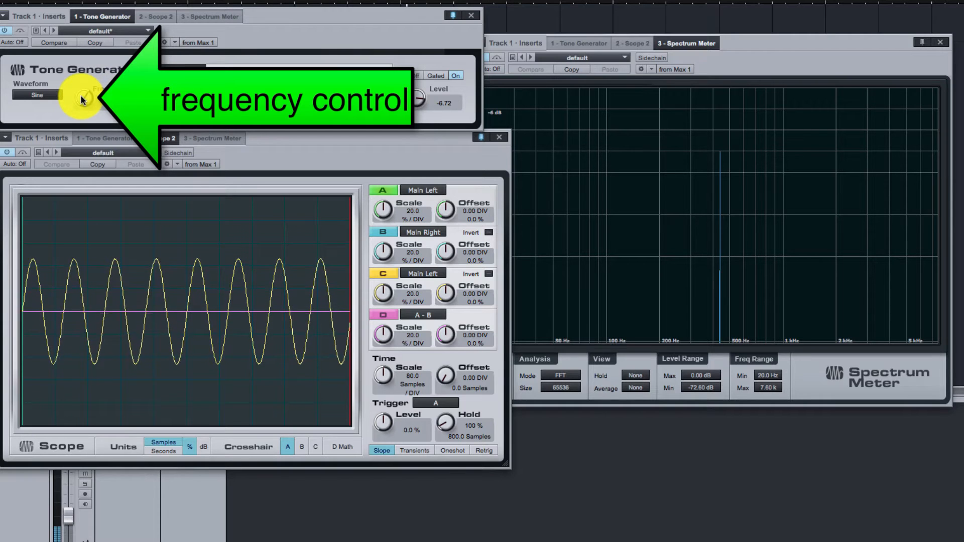
pyautogui.moveTo(81, 96); pyautogui.dragTo(82, 120)
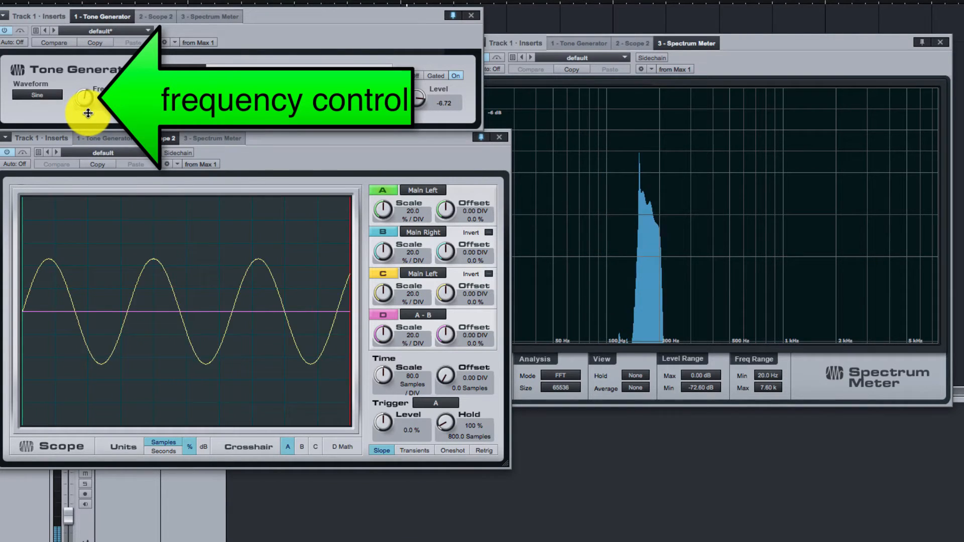
pyautogui.moveTo(85, 109); pyautogui.dragTo(93, 110)
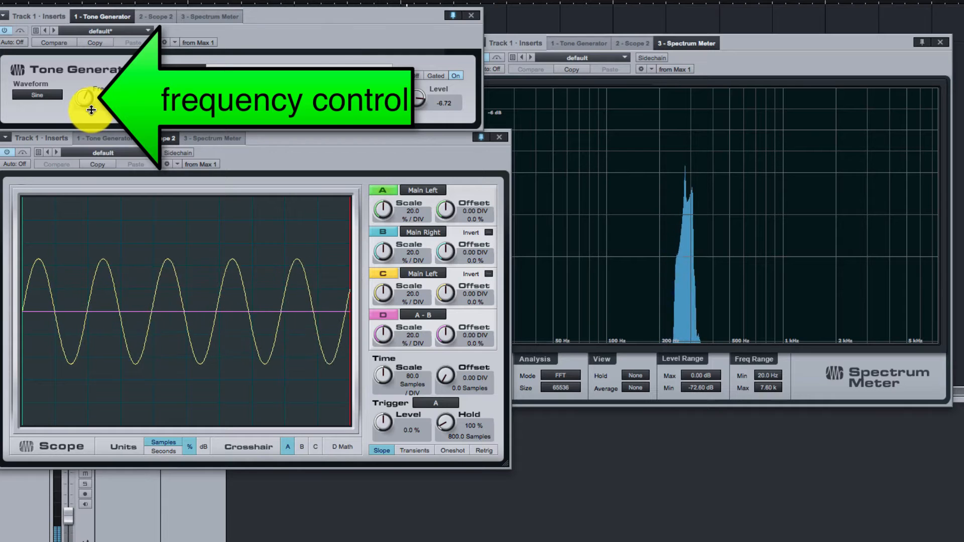
pyautogui.moveTo(91, 104); pyautogui.dragTo(98, 99)
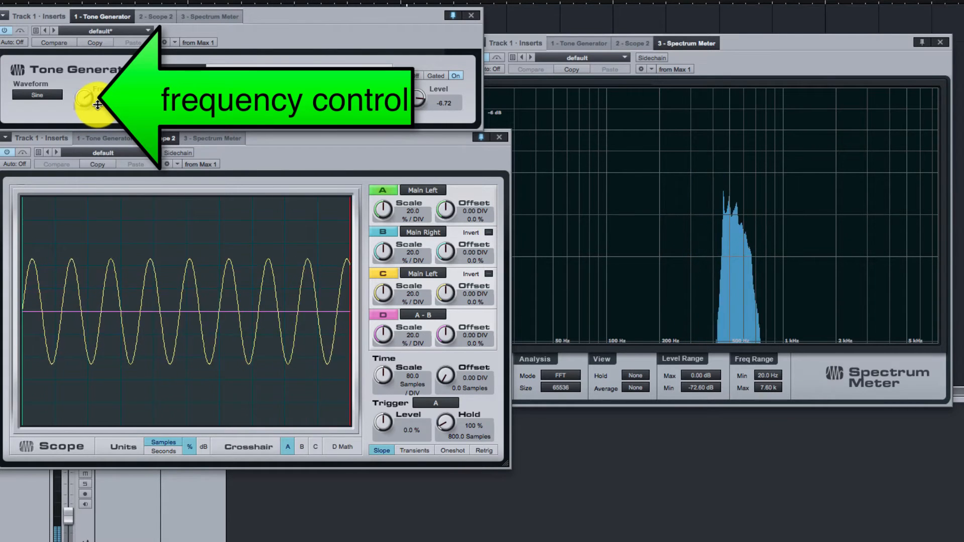
pyautogui.moveTo(88, 102); pyautogui.dragTo(98, 96)
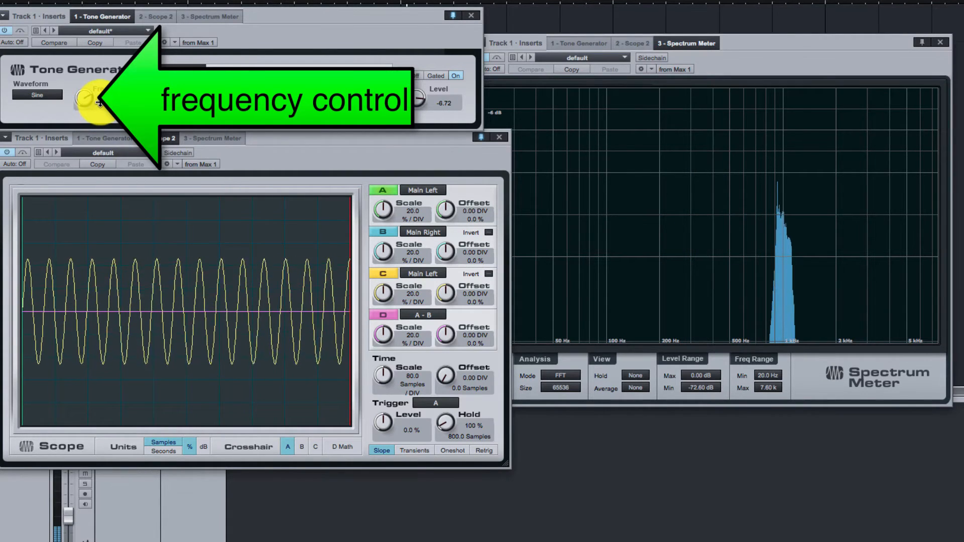
pyautogui.moveTo(90, 99); pyautogui.dragTo(98, 89)
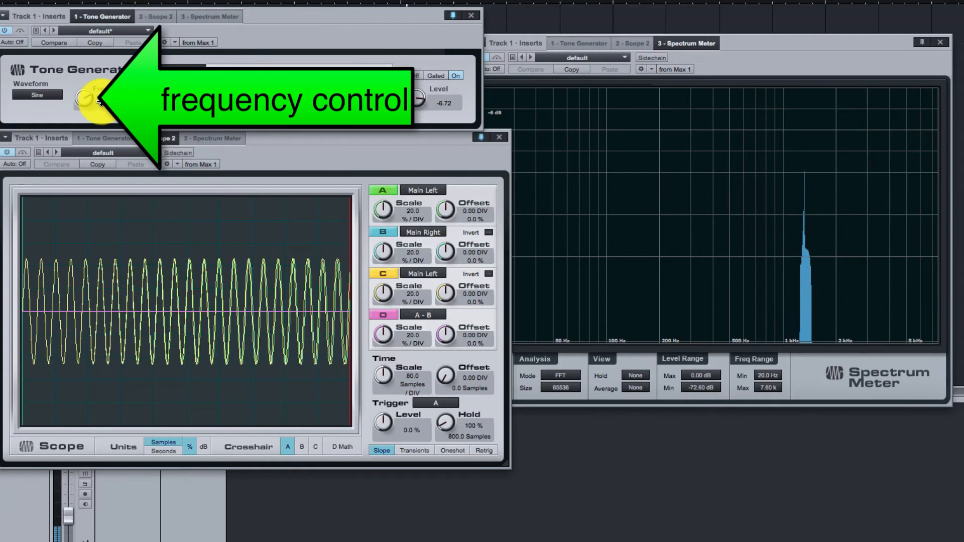
# - Push the frequency toward 5 kHz and the top of its range, then settle at 109 Hz
pyautogui.moveTo(86, 98); pyautogui.dragTo(92, 93)
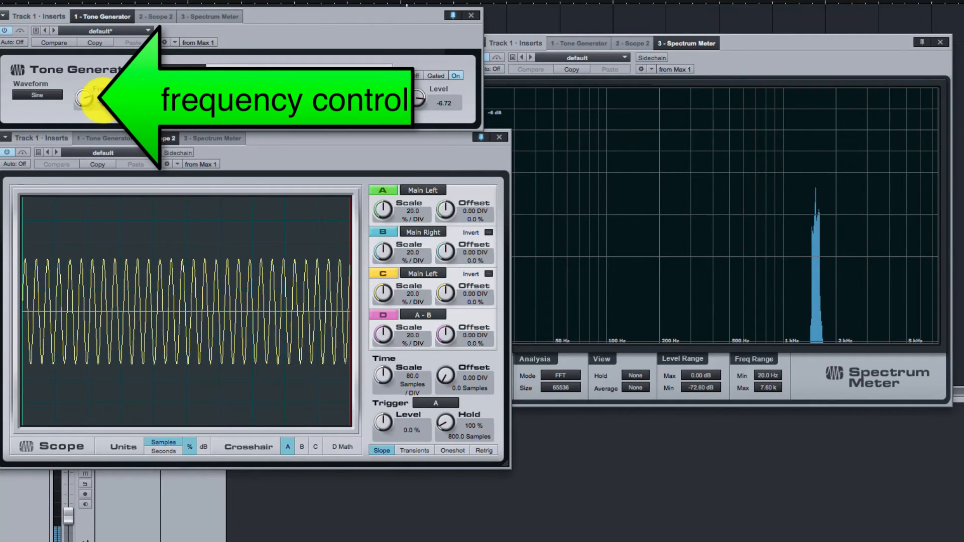
pyautogui.moveTo(85, 97); pyautogui.dragTo(96, 93)
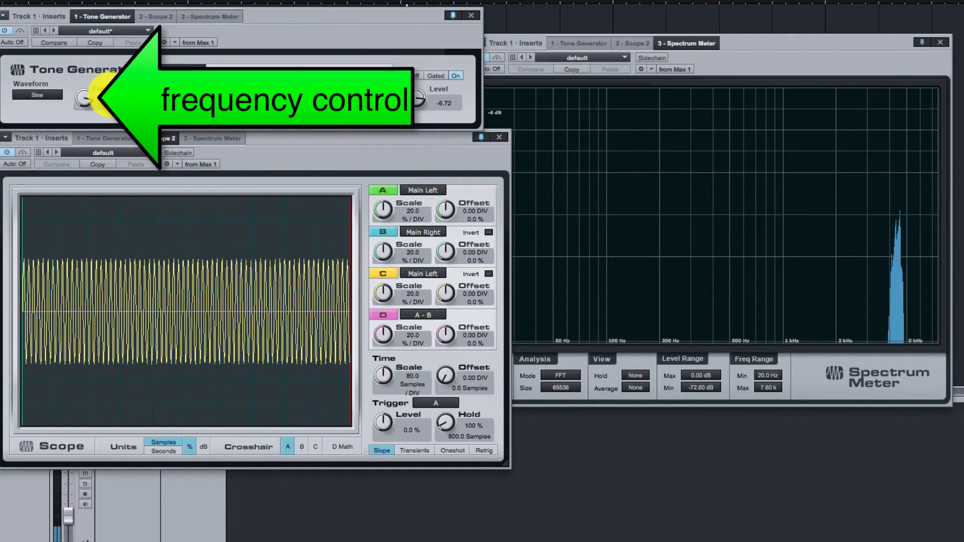
pyautogui.moveTo(84, 98); pyautogui.dragTo(85, 108)
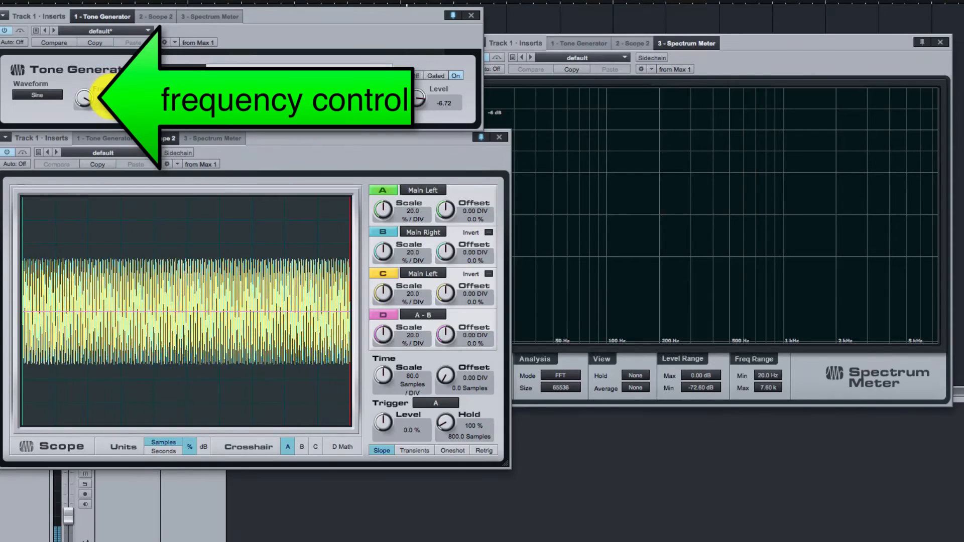
pyautogui.moveTo(85, 98); pyautogui.dragTo(84, 123)
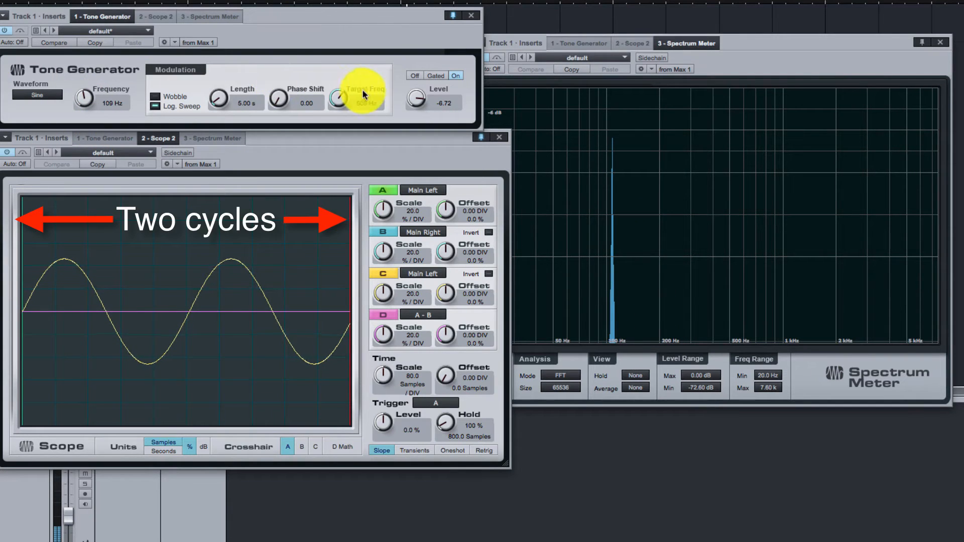
pyautogui.moveTo(416, 102)
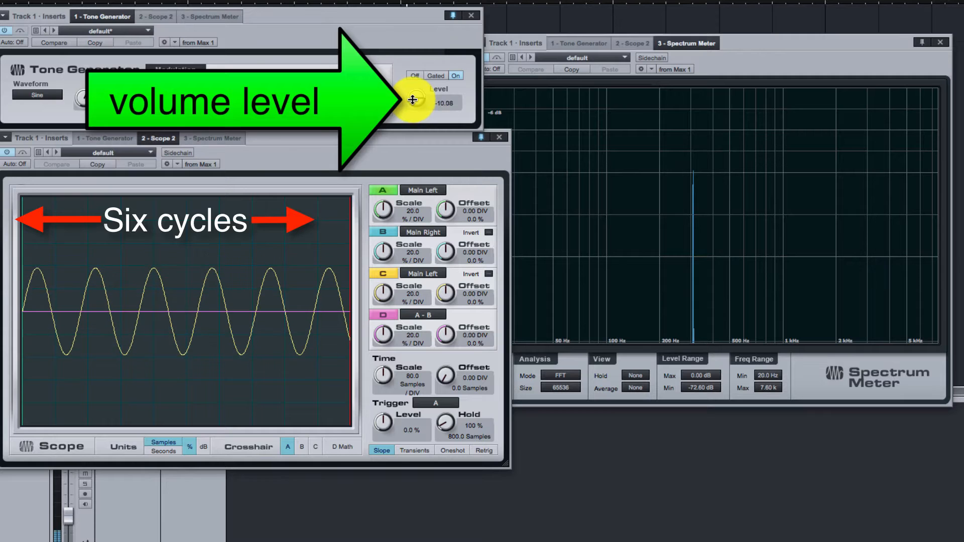
# - Vary the Tone Generator's Level up and down, ending near -1.68 dB with a tall waveform
pyautogui.moveTo(413, 95); pyautogui.dragTo(413, 81)
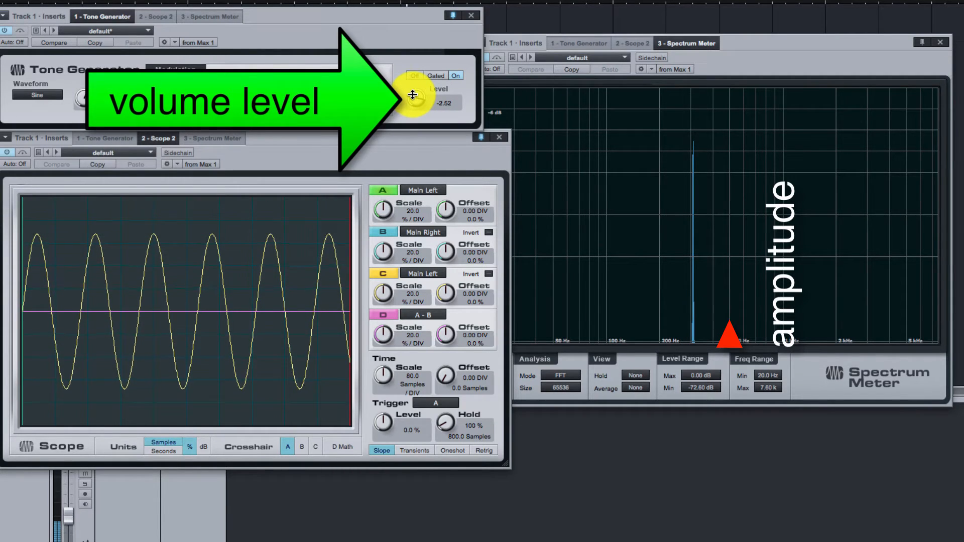
pyautogui.moveTo(415, 96); pyautogui.dragTo(415, 87)
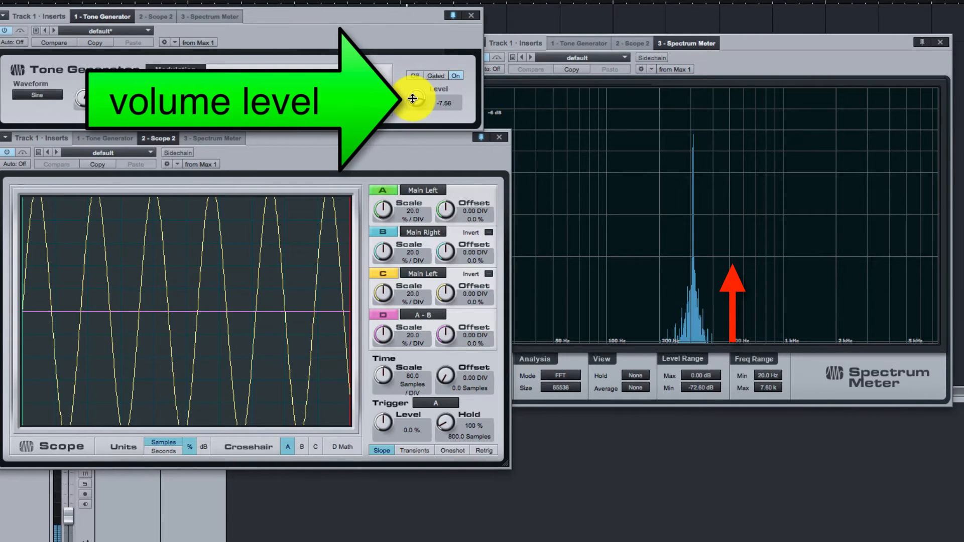
pyautogui.moveTo(413, 98); pyautogui.dragTo(412, 111)
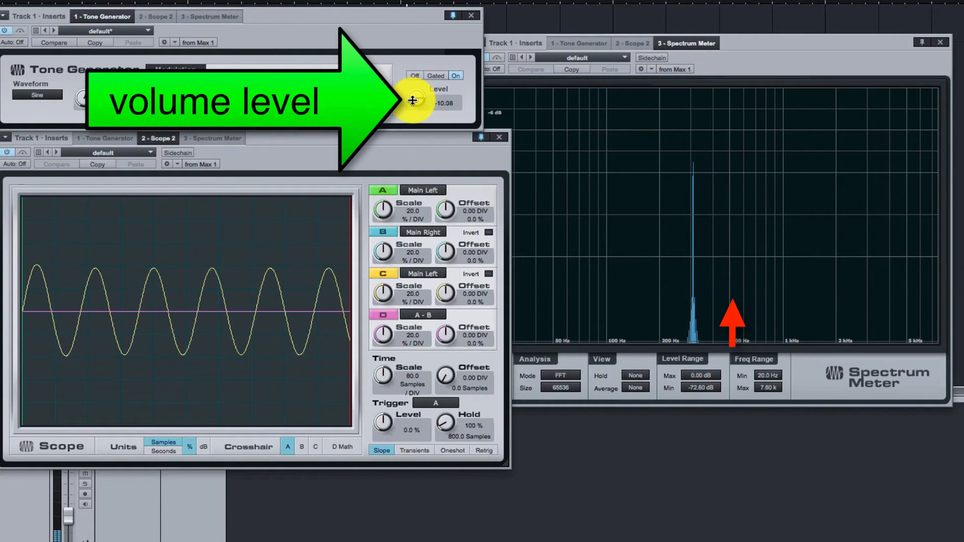
pyautogui.moveTo(412, 100); pyautogui.dragTo(413, 90)
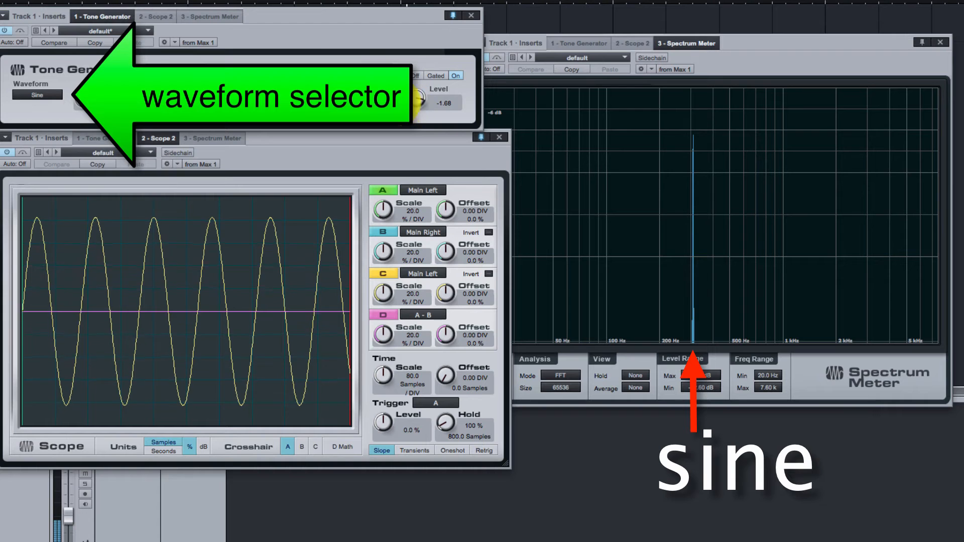
# - Switch the Tone Generator waveform from Sine to Saw
pyautogui.click(38, 94)
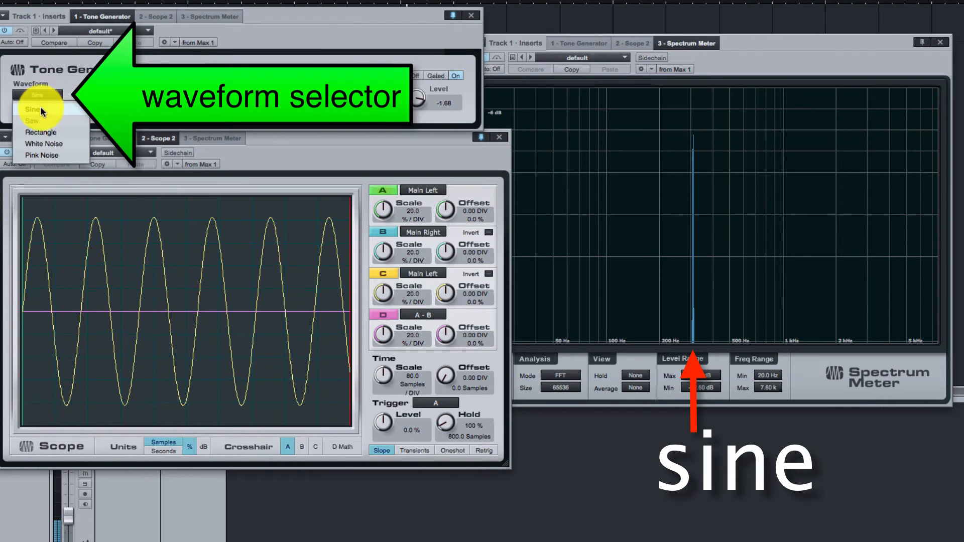
pyautogui.click(32, 121)
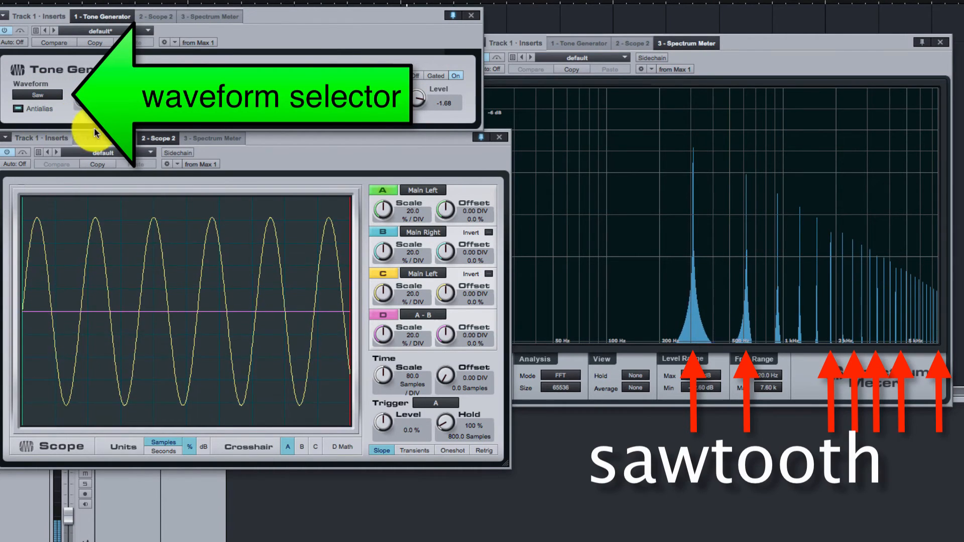
pyautogui.click(37, 95)
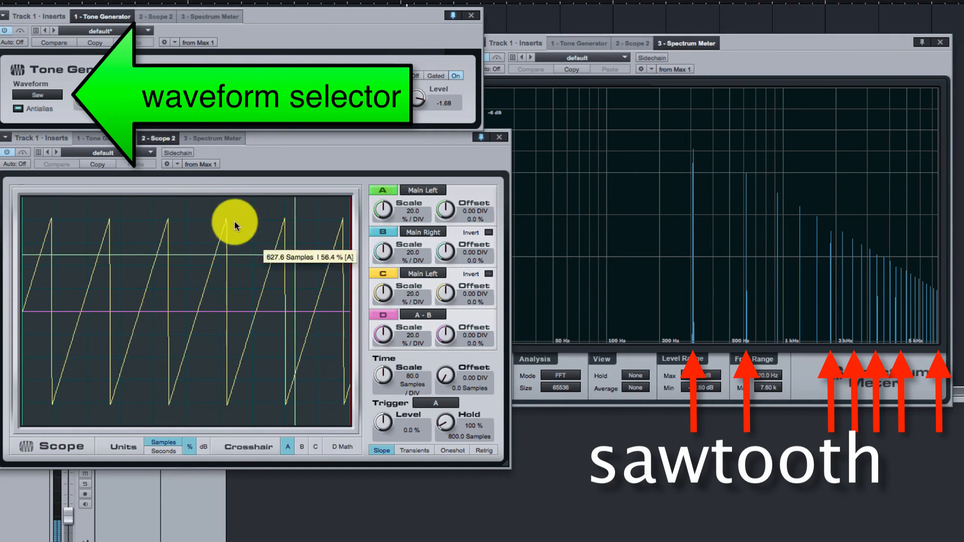
# - Change the waveform to Rectangle, then to White Noise filling the whole spectrum
pyautogui.click(37, 95)
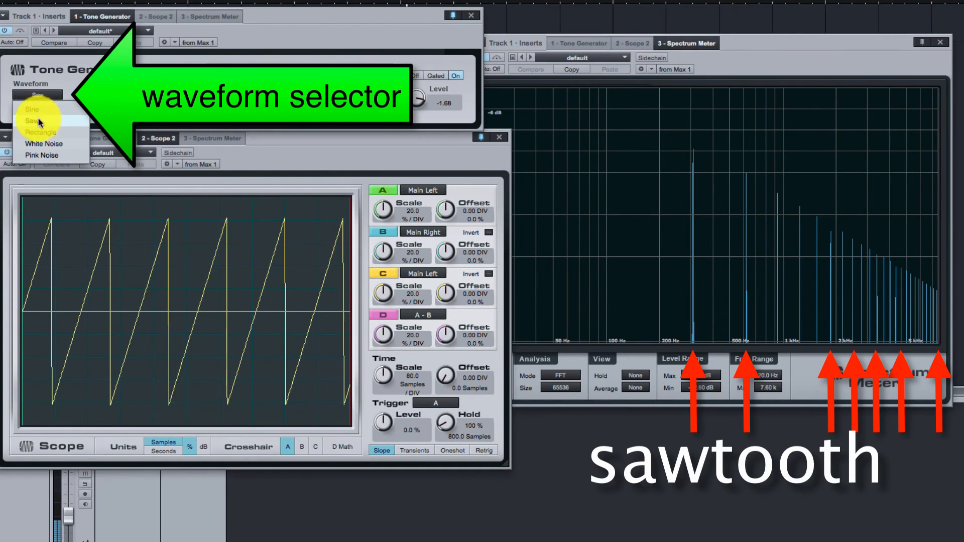
pyautogui.click(40, 130)
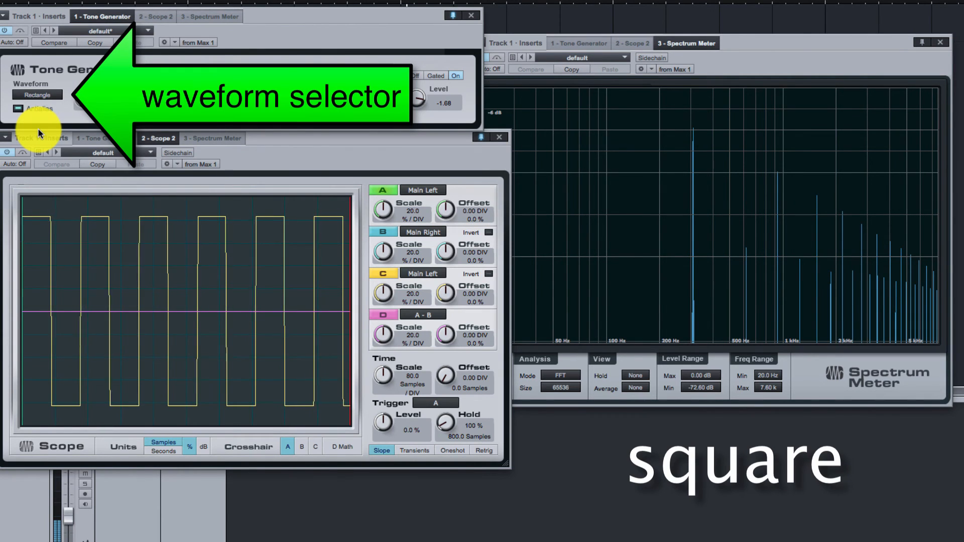
pyautogui.click(37, 95)
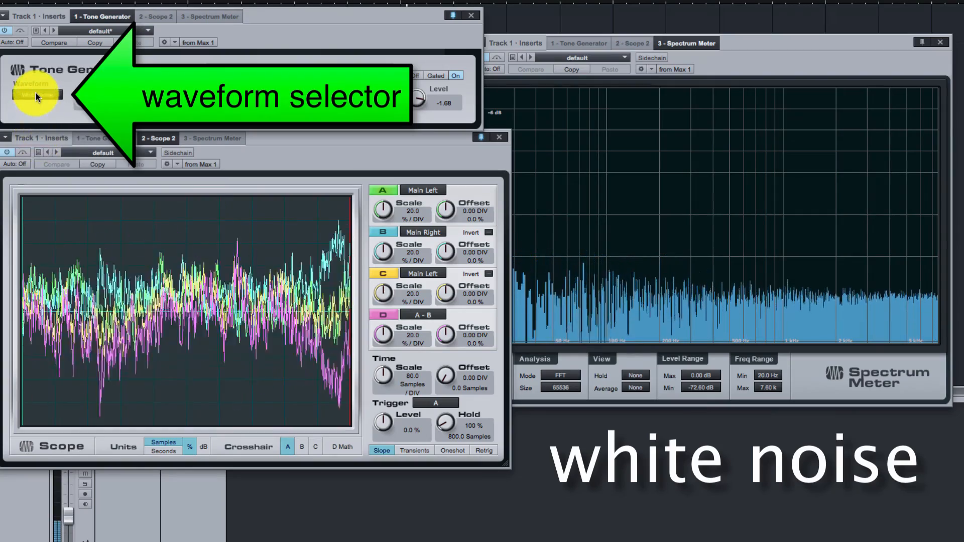
pyautogui.click(38, 94)
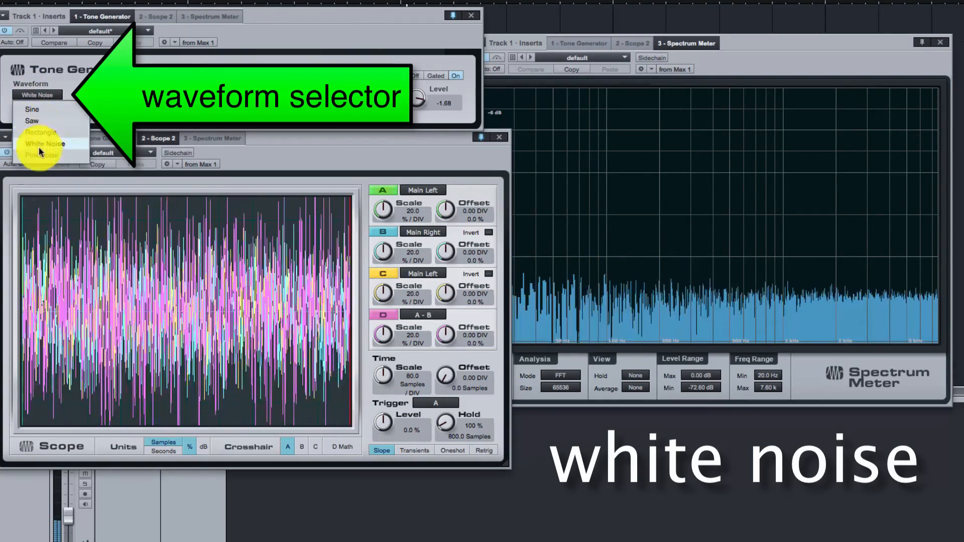